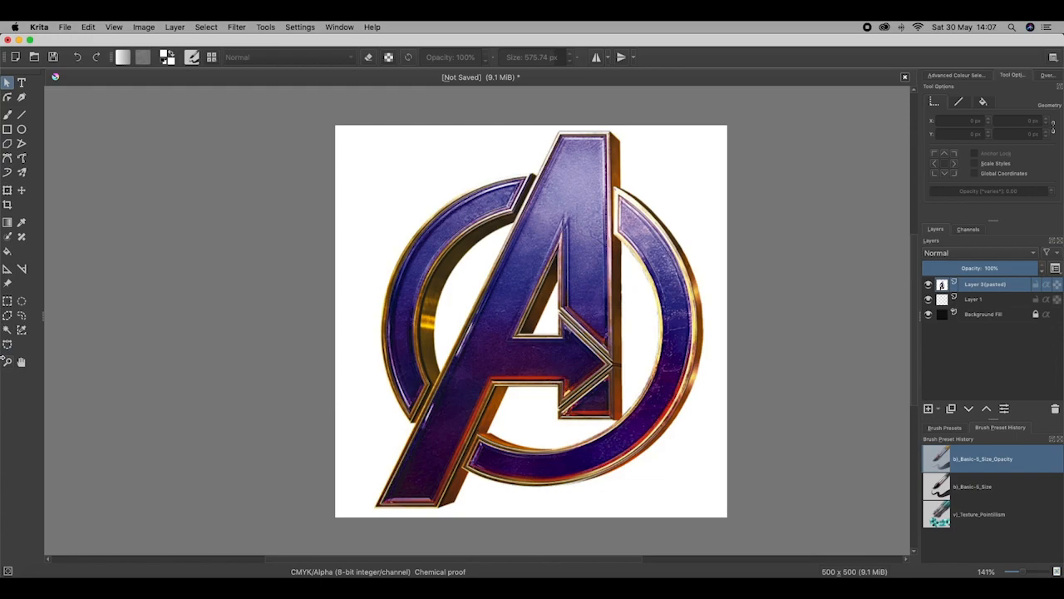
{"action": "mouse_move", "coordinate": [8, 343]}
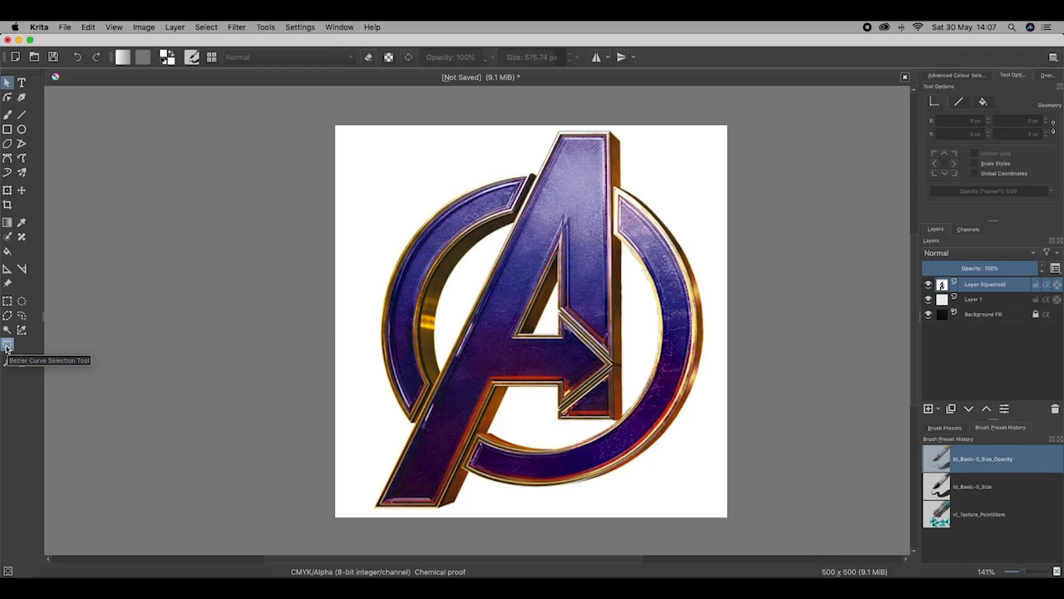